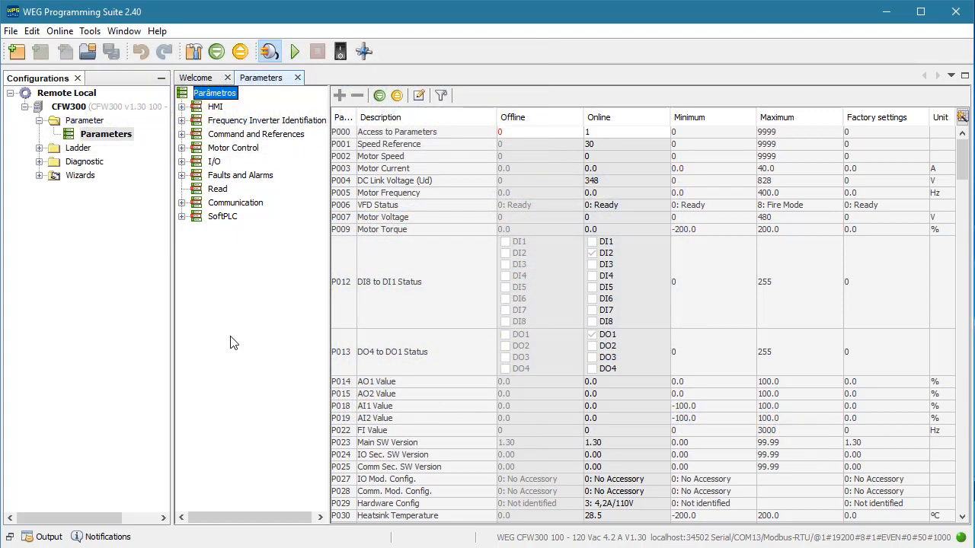
pyautogui.moveTo(333, 290)
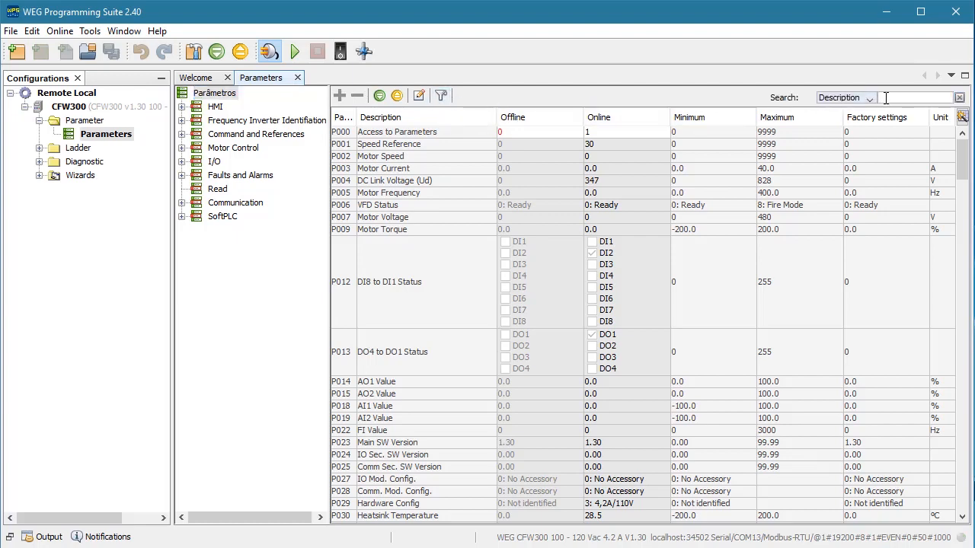
# Step: Filter the list by 'LO' and review P221 LOC Reference Sel.'s online value options
pyautogui.write('LOC')
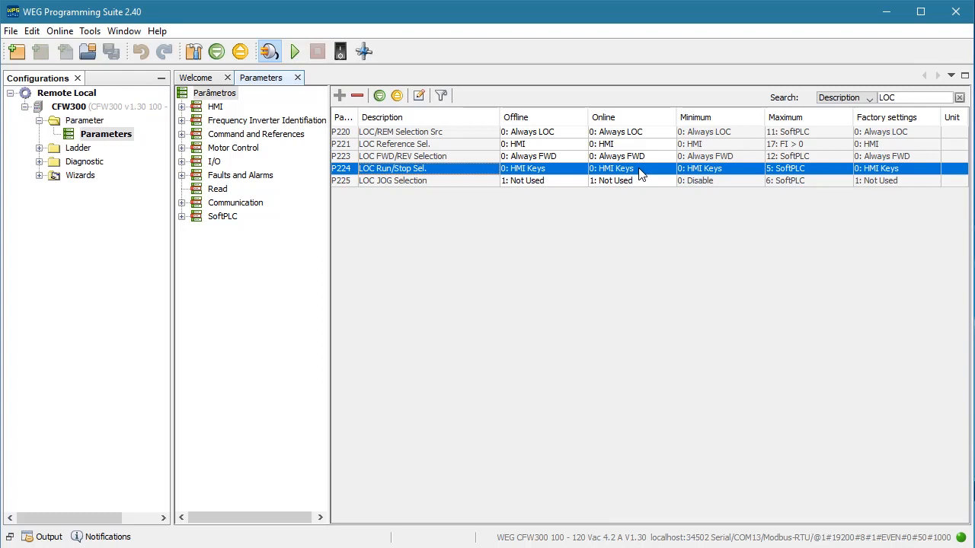
pyautogui.click(393, 143)
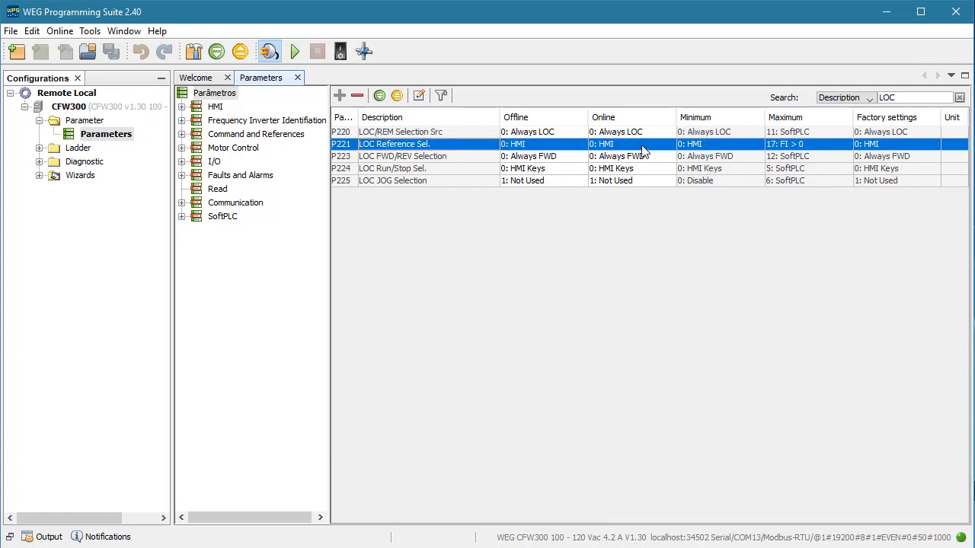
pyautogui.click(402, 155)
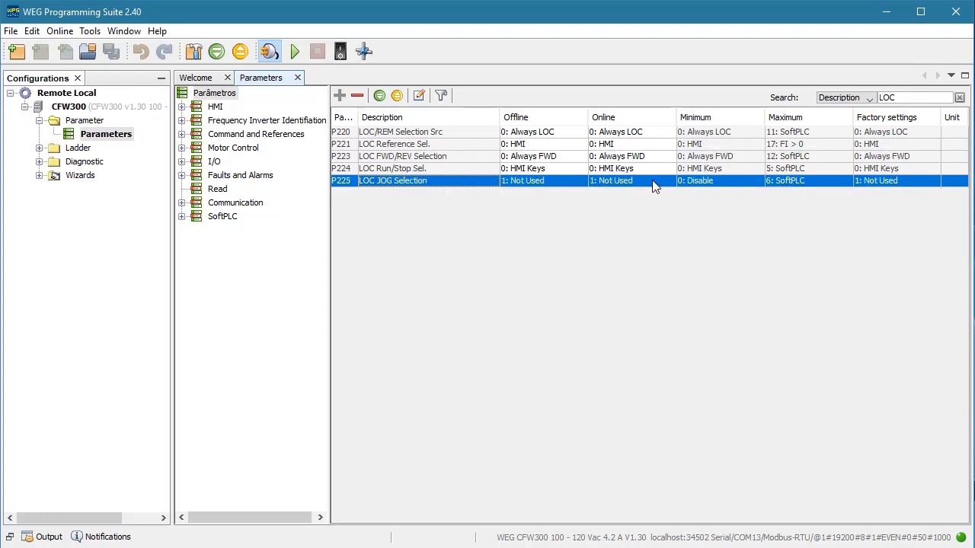
pyautogui.click(628, 143)
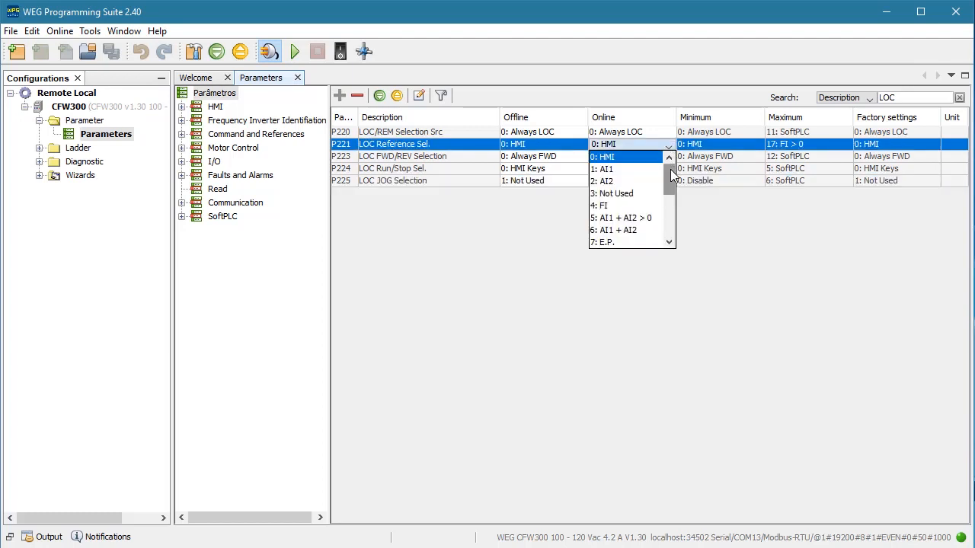
pyautogui.scroll(-3)
pyautogui.write('REM')
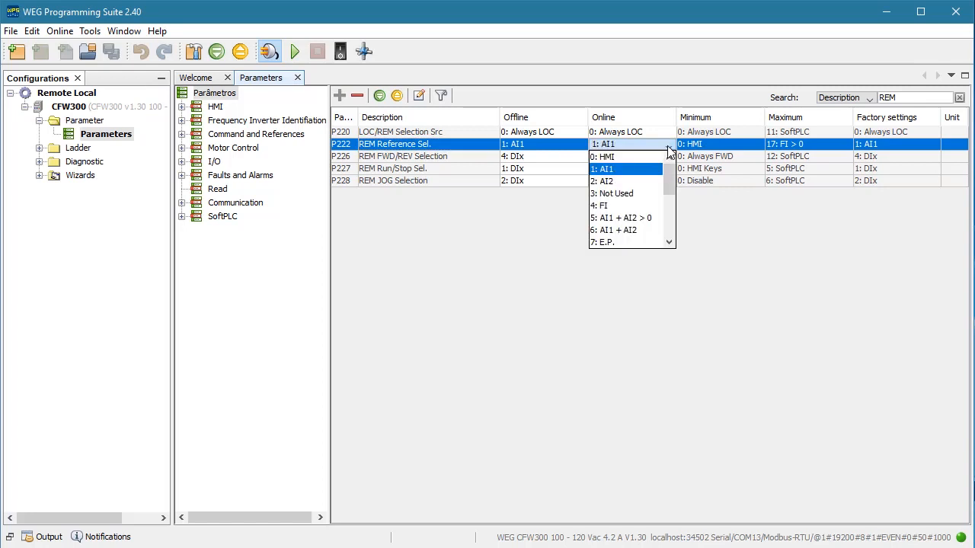
# Step: Set P222 to 0: HMI, P226 to 0: Always FWD and P228 to 1: Not Used
pyautogui.click(606, 155)
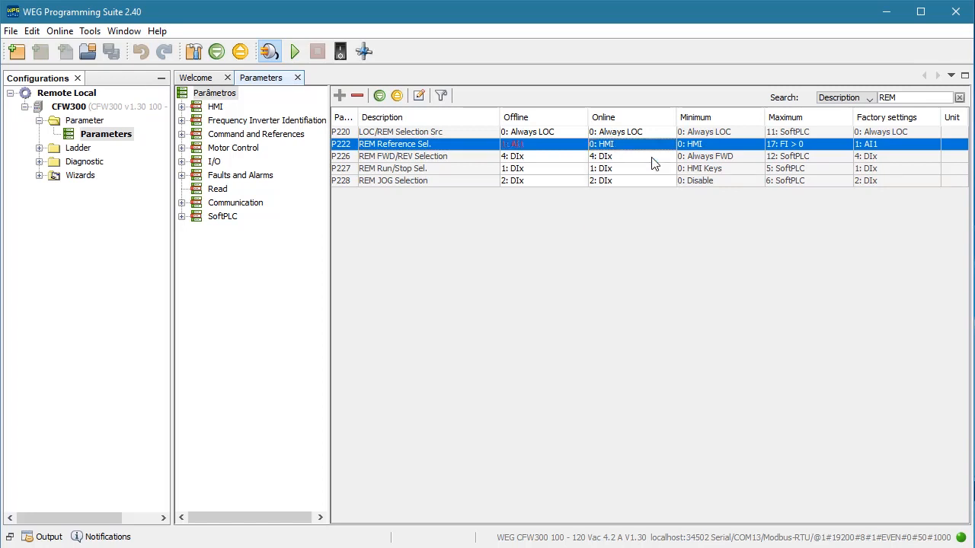
pyautogui.click(426, 156)
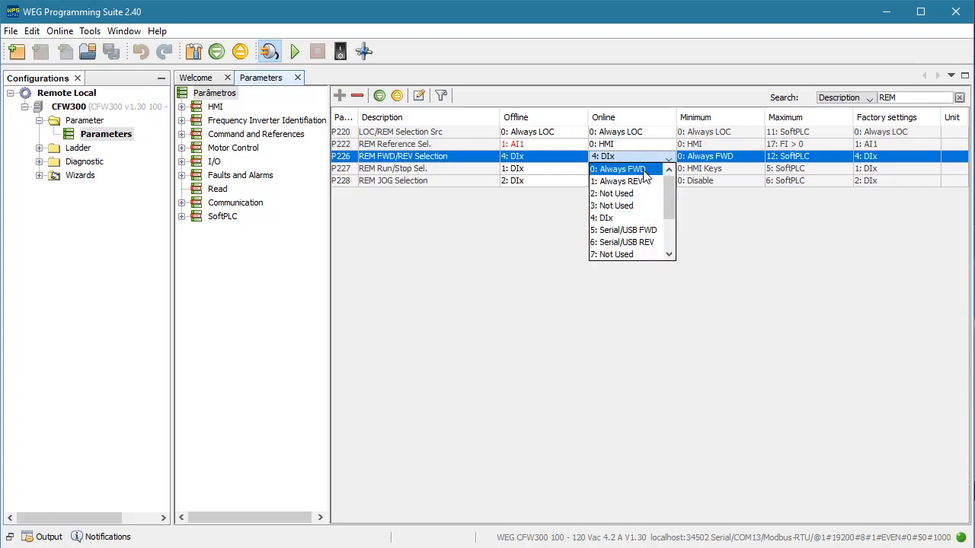
pyautogui.click(623, 167)
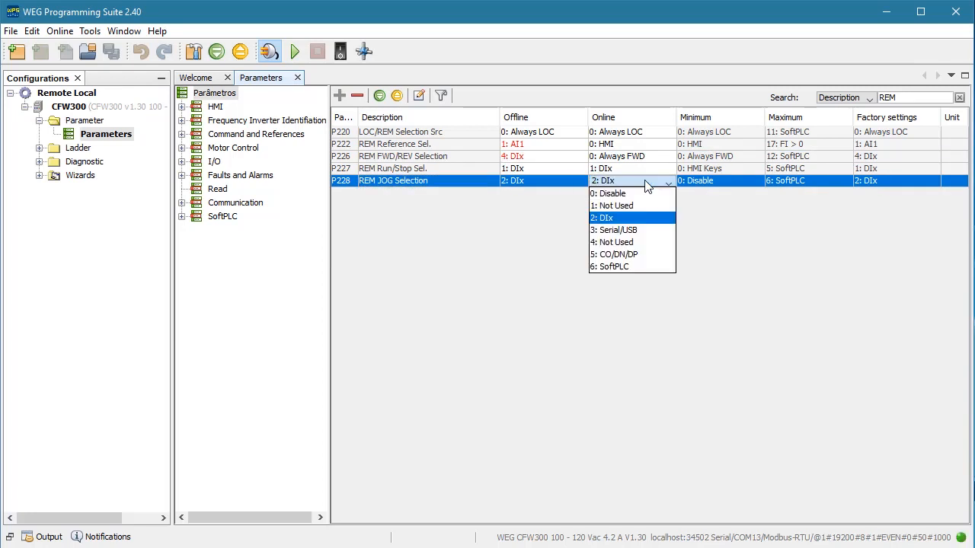
pyautogui.click(612, 205)
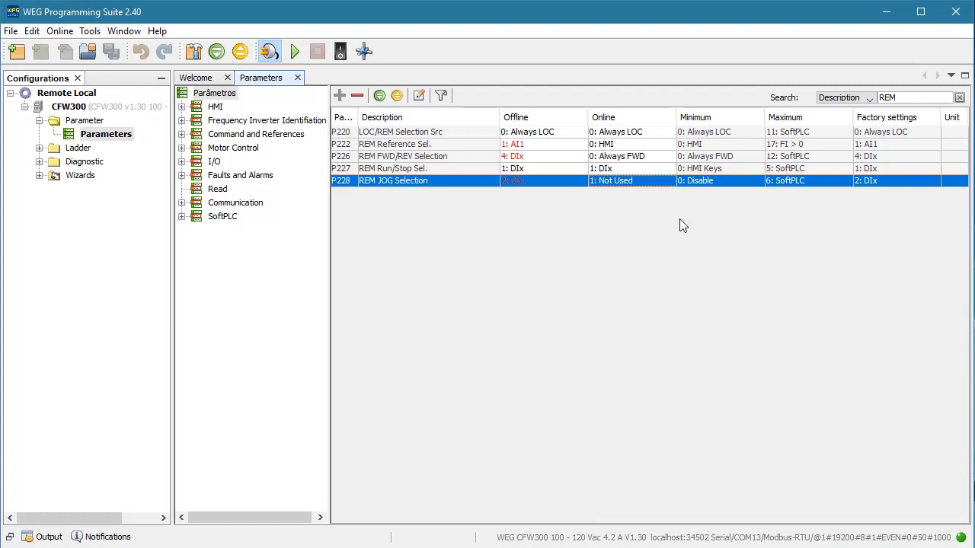
pyautogui.moveTo(503, 166)
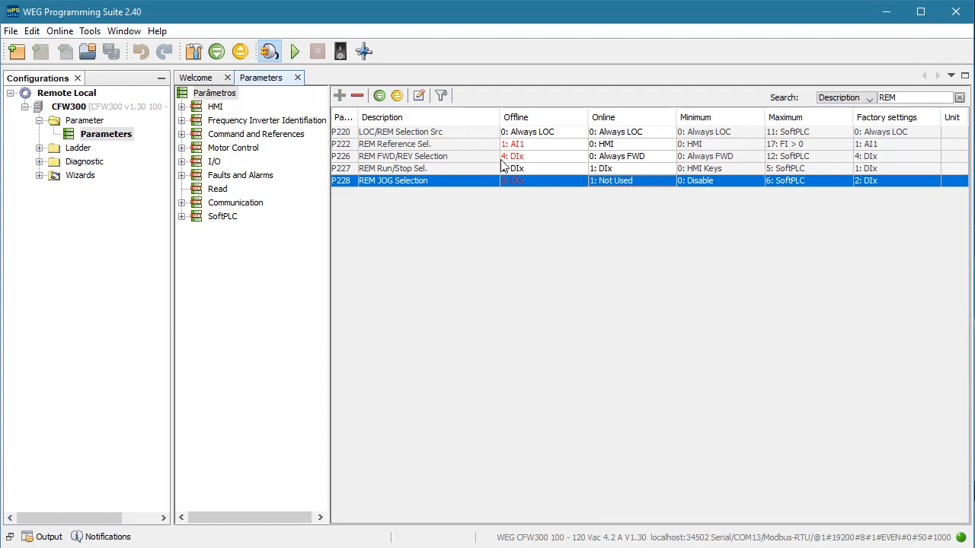
# Step: Set P220 LOC/REM Selection Src online value to 4: DIx
pyautogui.click(399, 131)
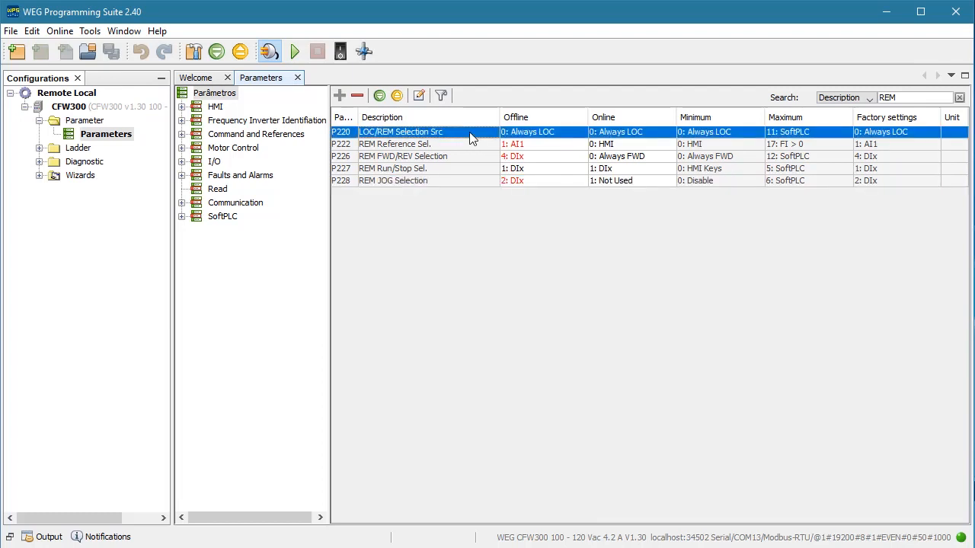
pyautogui.moveTo(667, 134)
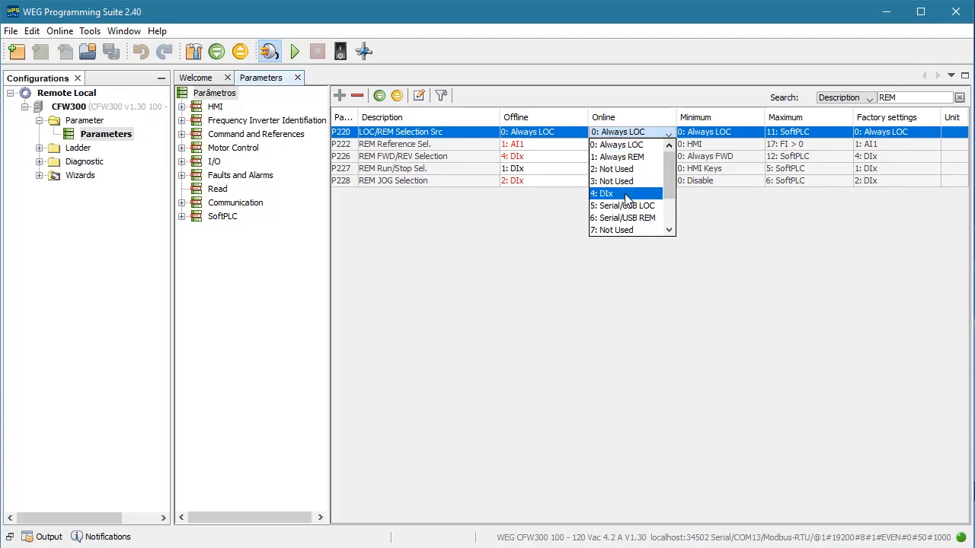
pyautogui.click(604, 192)
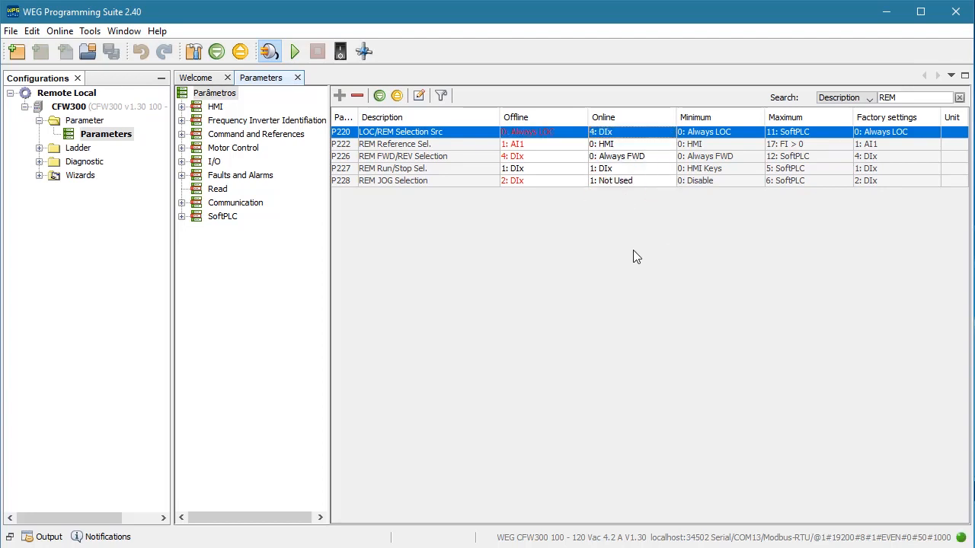